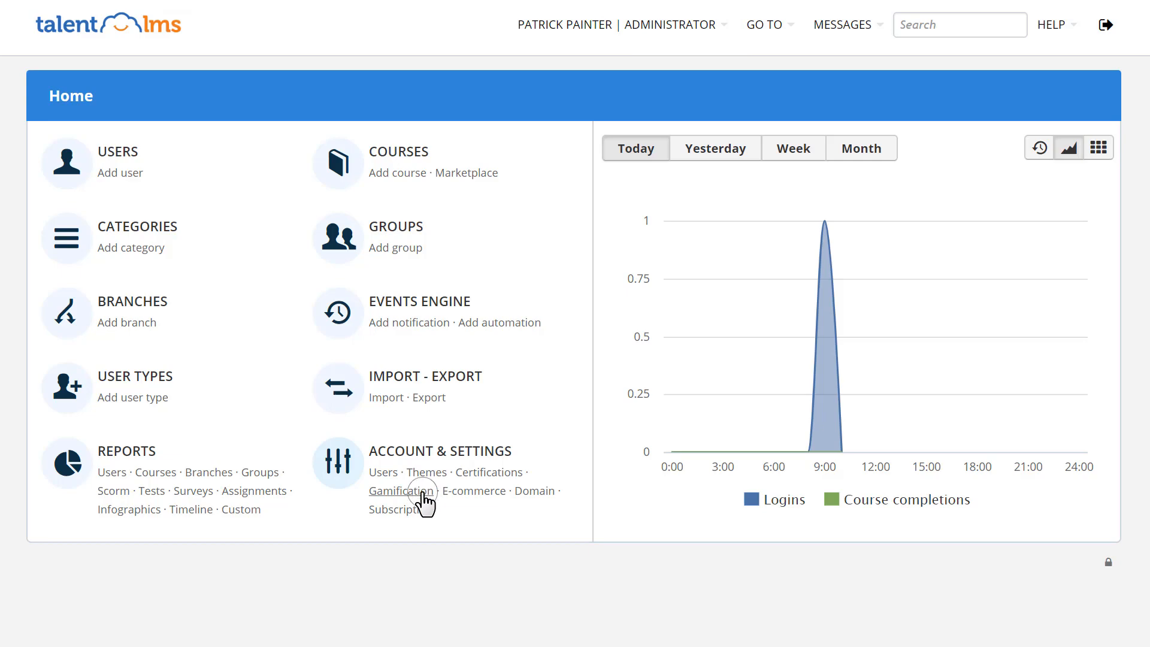
Open Gamification under Account & Settings on the Home dashboard.
left_click(401, 491)
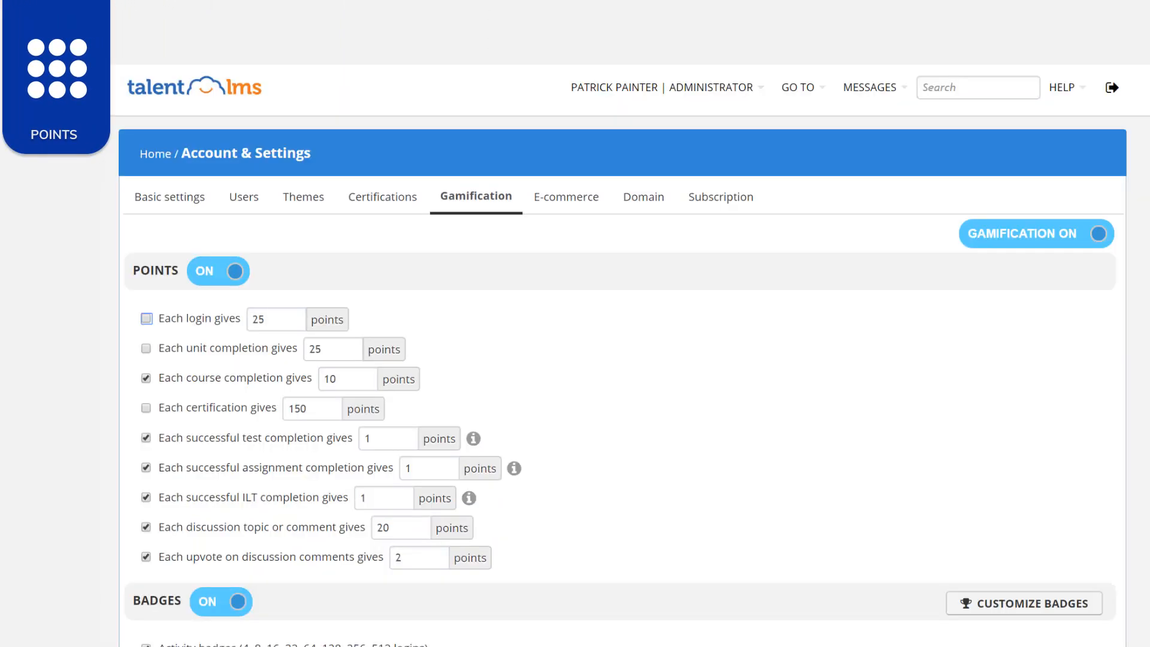
Enable the Activity and Learning badge types and open the badge customization page.
left_click(145, 318)
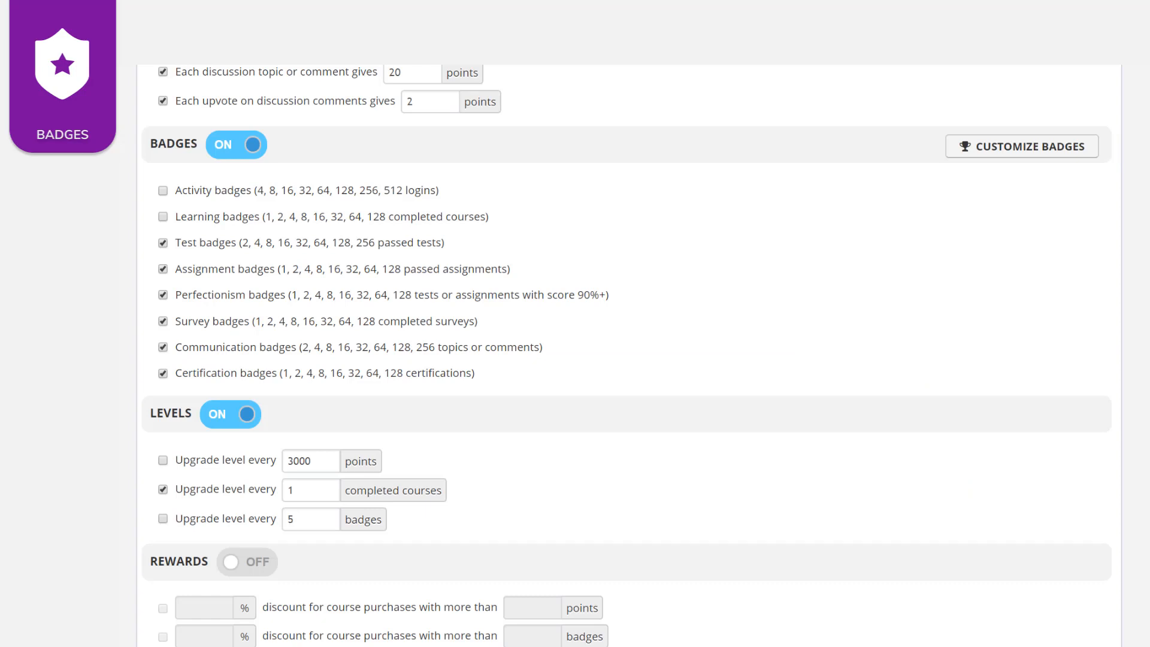
left_click(163, 190)
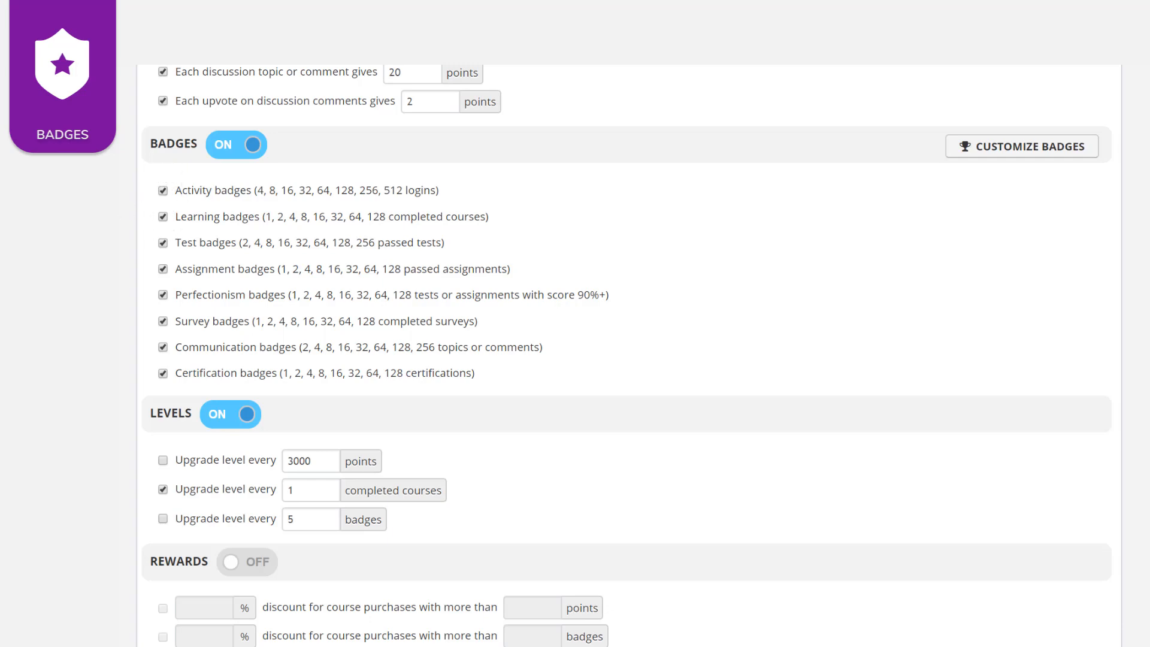
mouse_move(1009, 164)
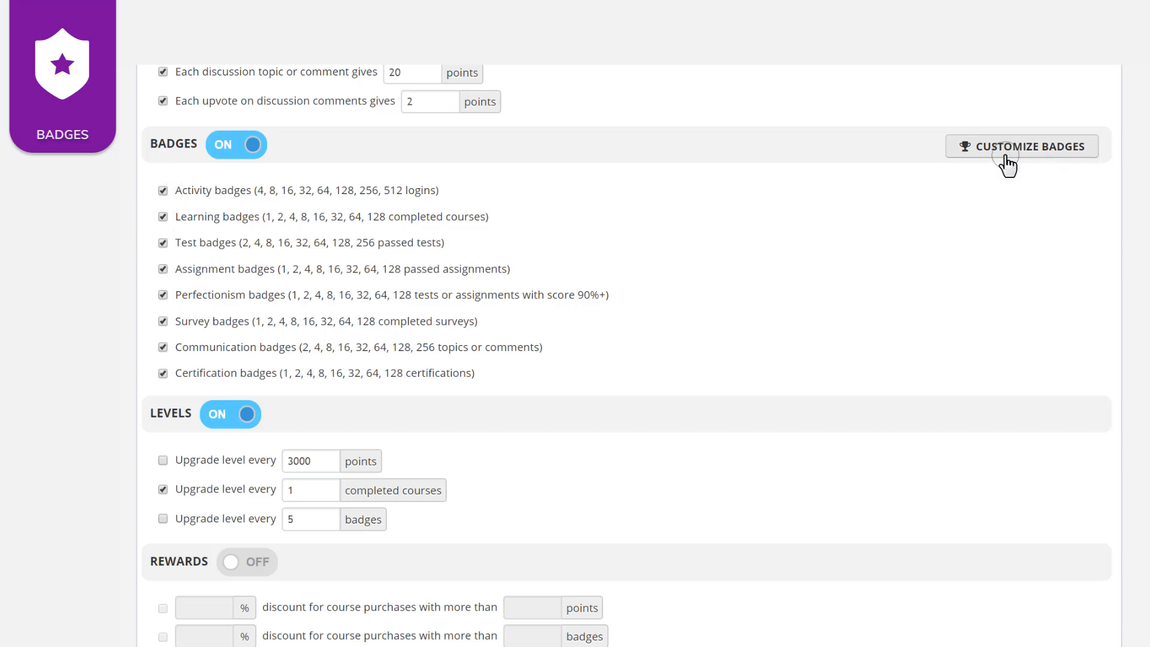
left_click(1021, 146)
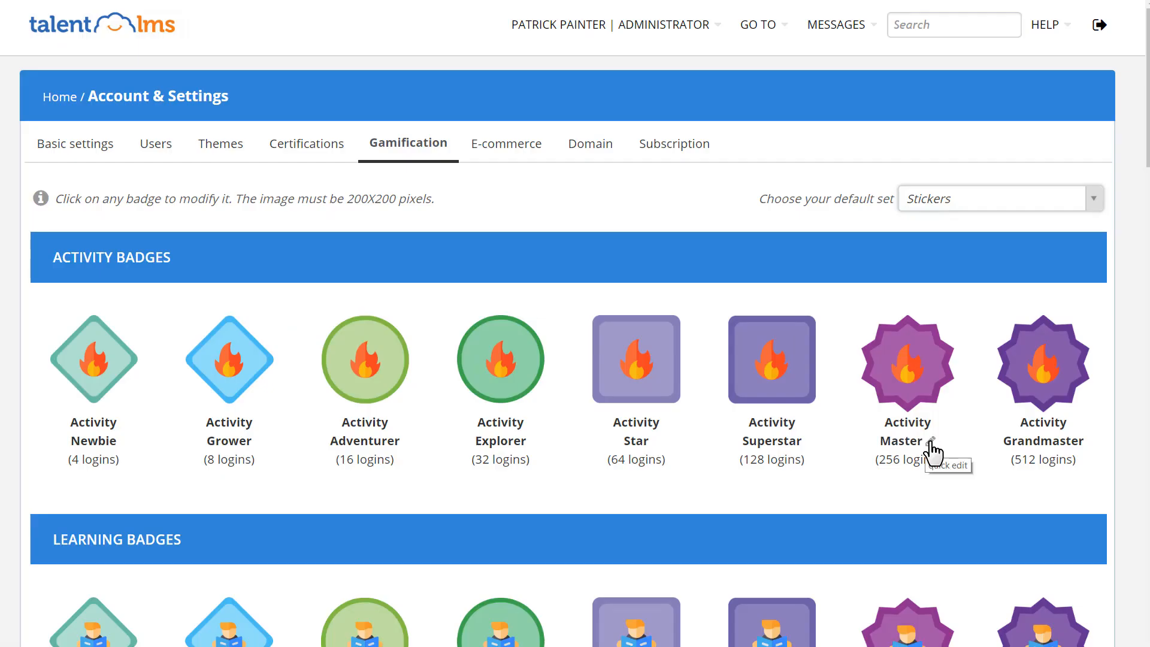
Show the Activity Master upload option and list the default badge sets.
left_click(907, 359)
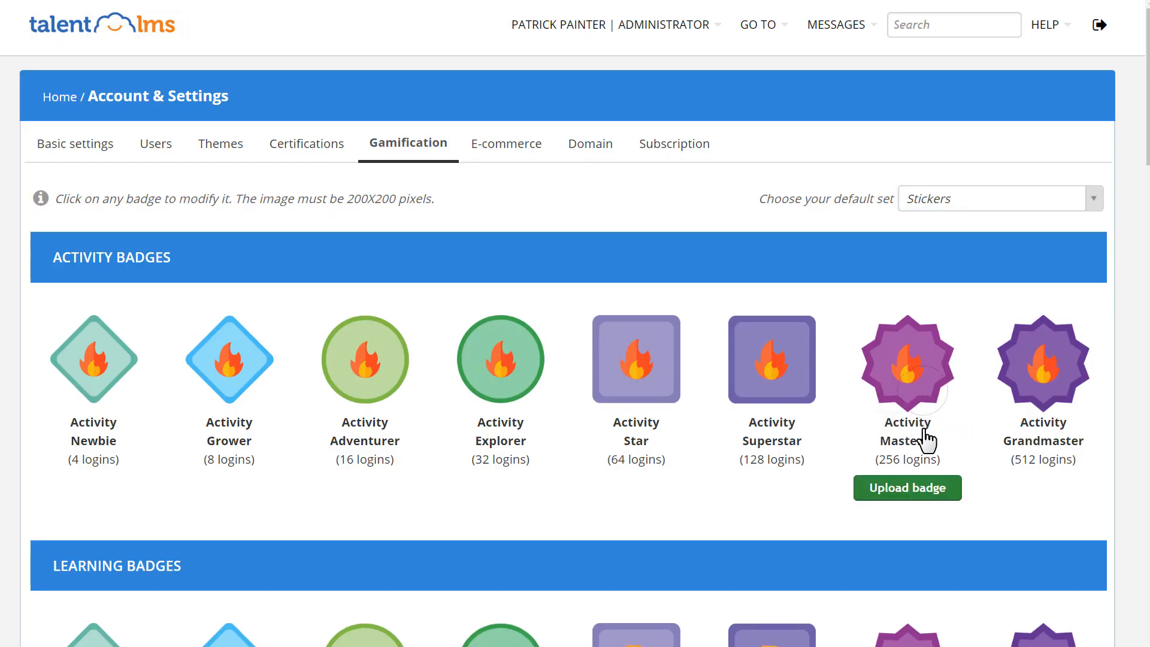
mouse_move(1012, 385)
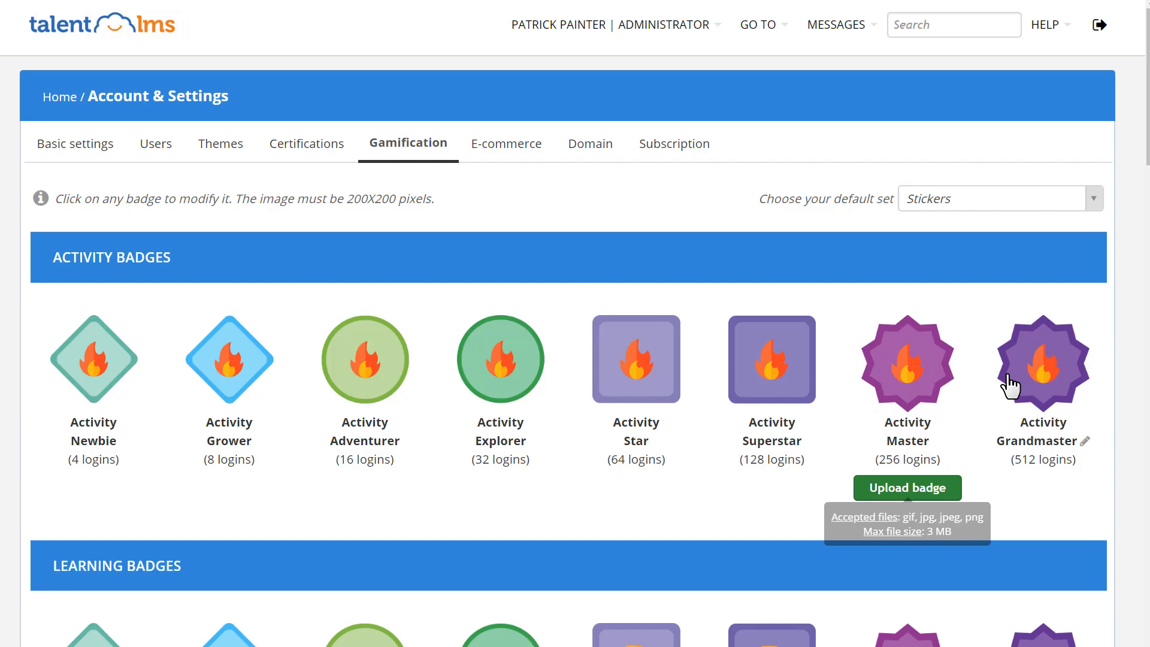
left_click(1090, 199)
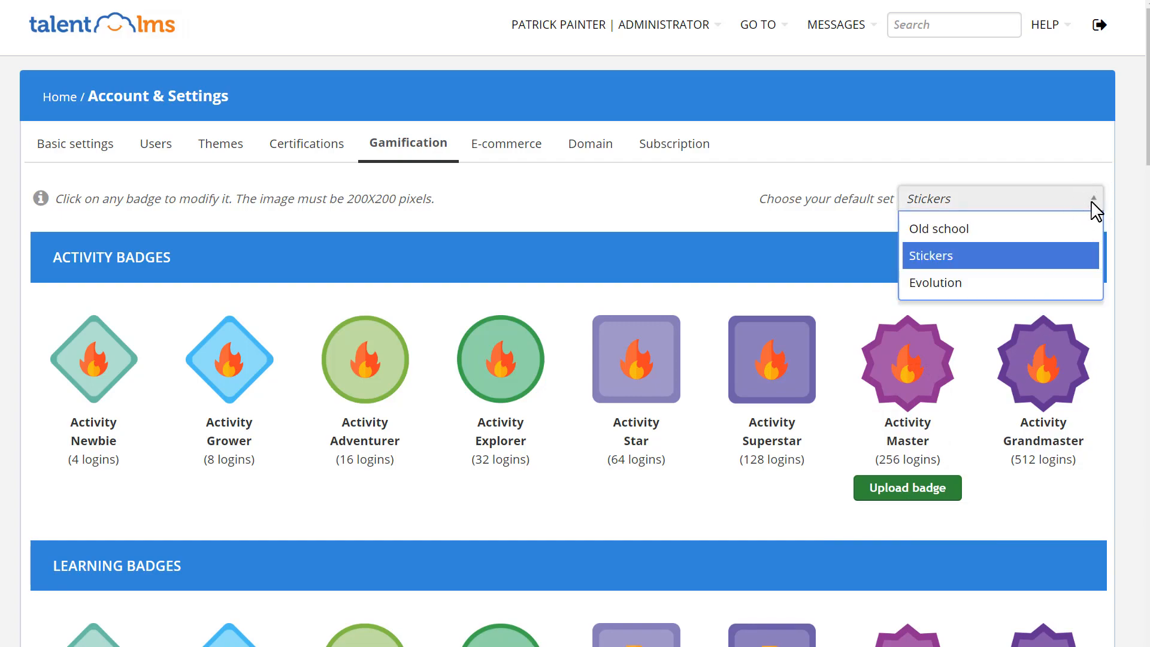
mouse_move(1098, 212)
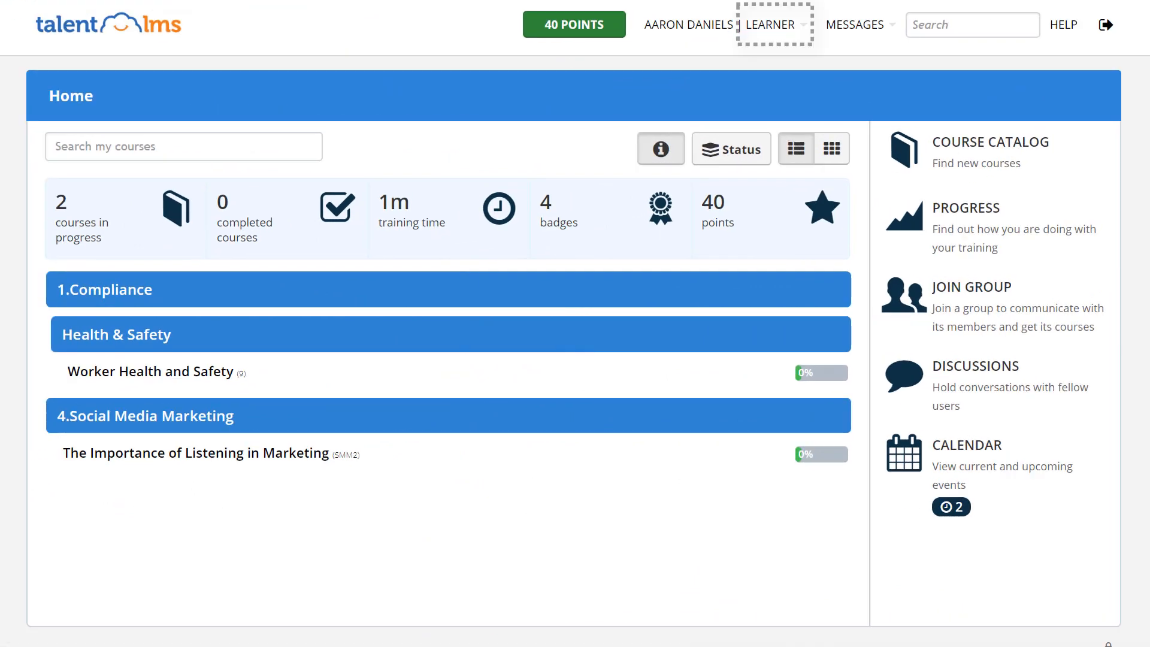
Switch to the learner view and open the Progress overview.
left_click(683, 23)
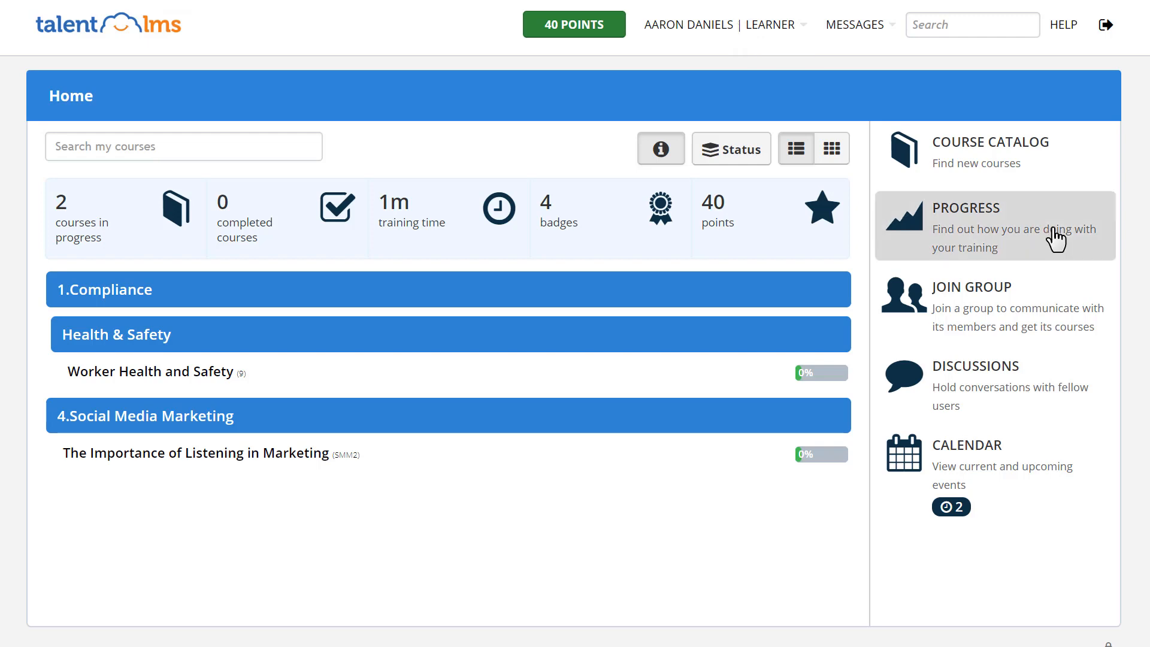
left_click(994, 228)
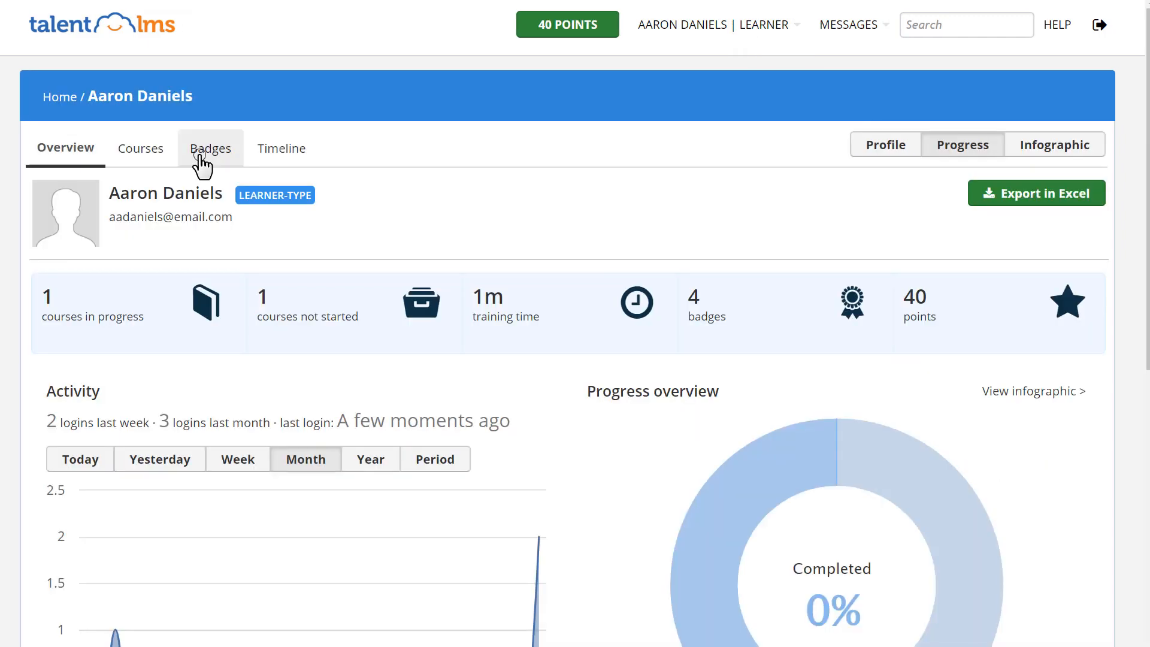
View the learner's Badges, then tick all three level-upgrade rules: 3000 points, 1 course, 5 badges.
left_click(210, 148)
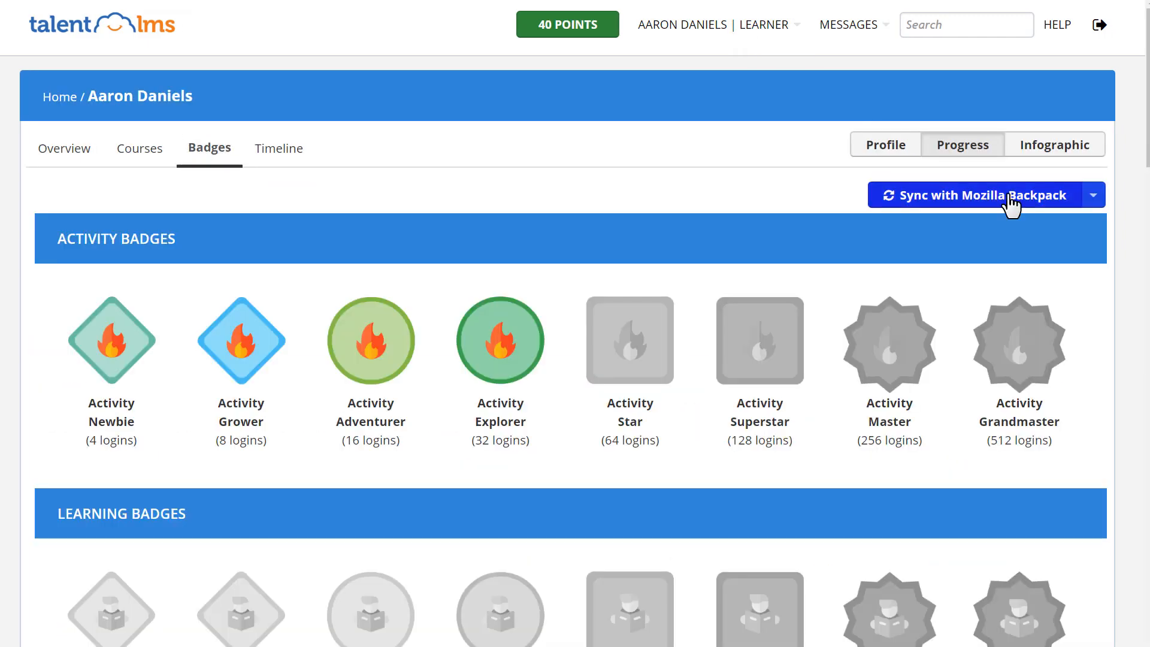
left_click(973, 195)
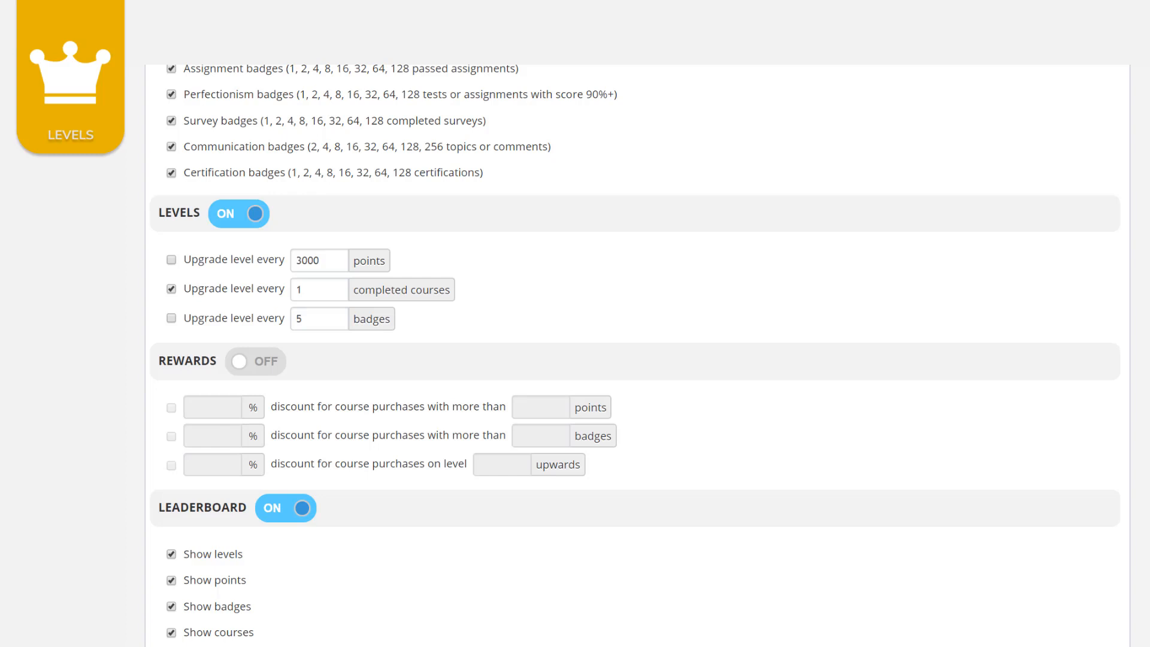
left_click(171, 259)
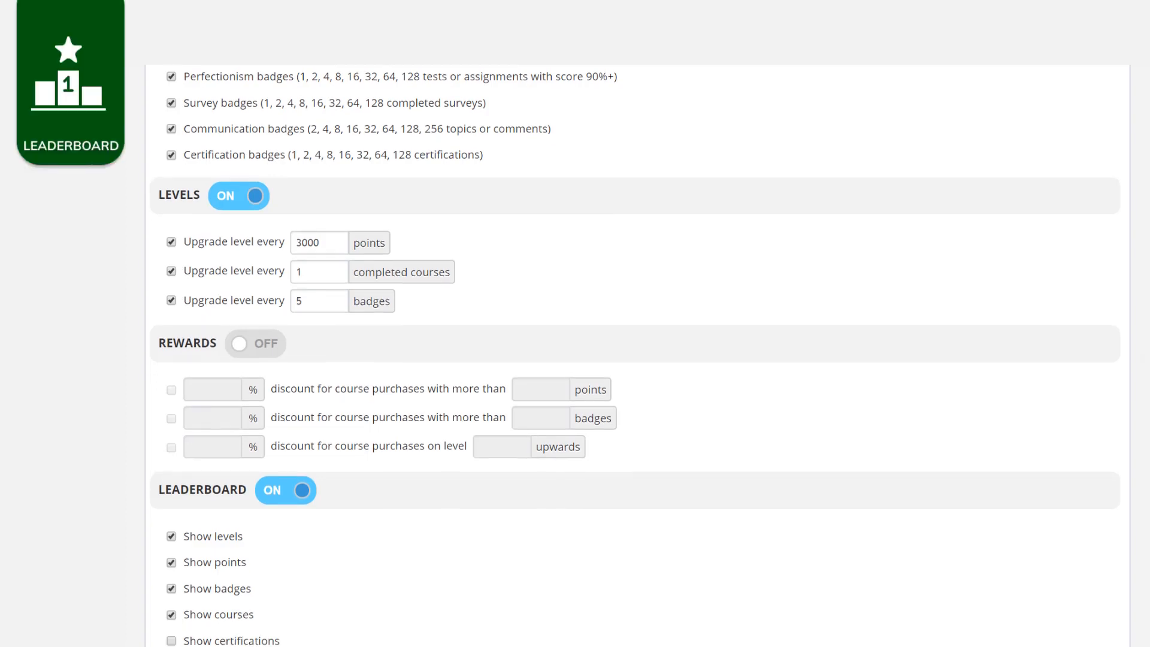
Tick Show certifications in the Leaderboard settings.
scroll("down", 3)
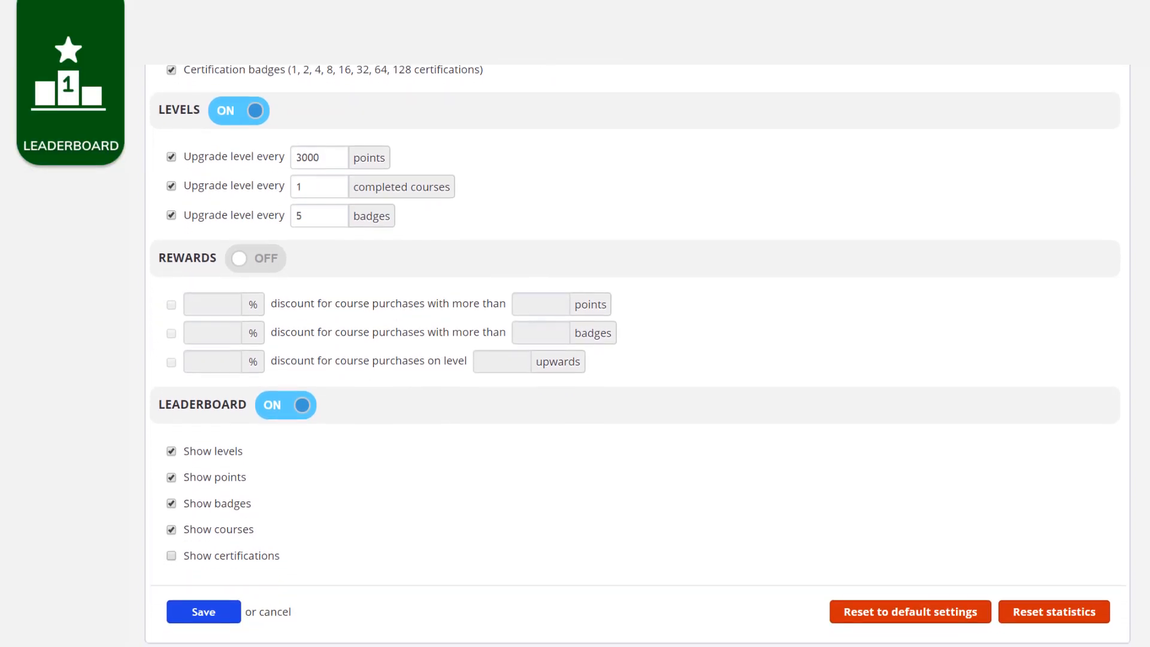
scroll("up", 3)
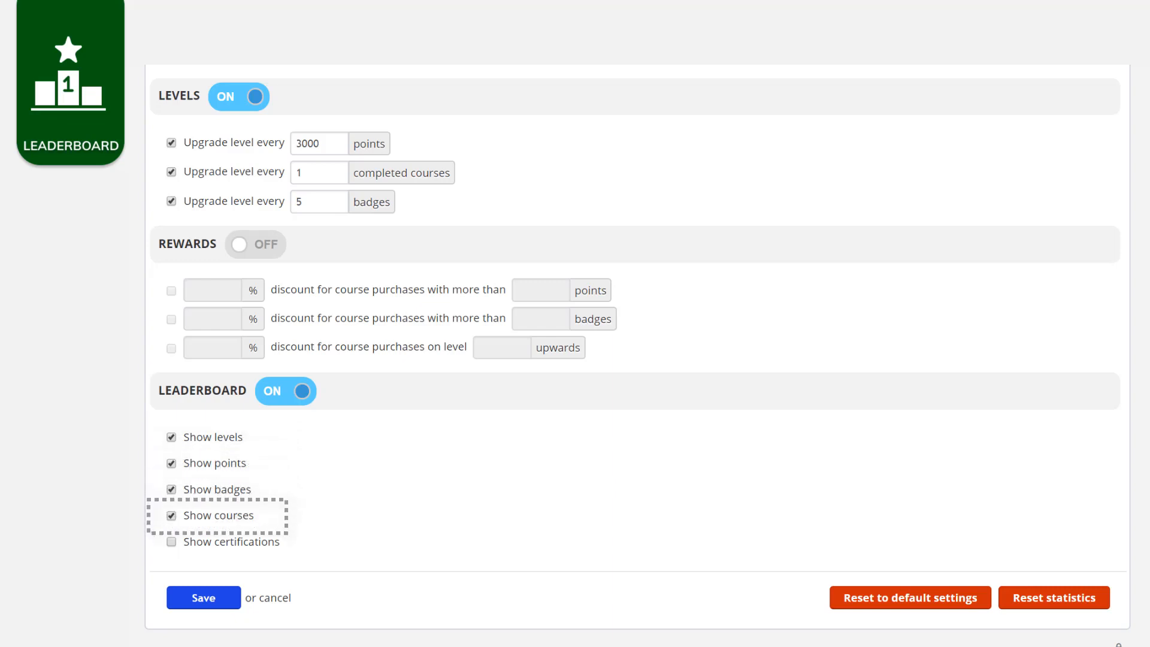
mouse_move(173, 551)
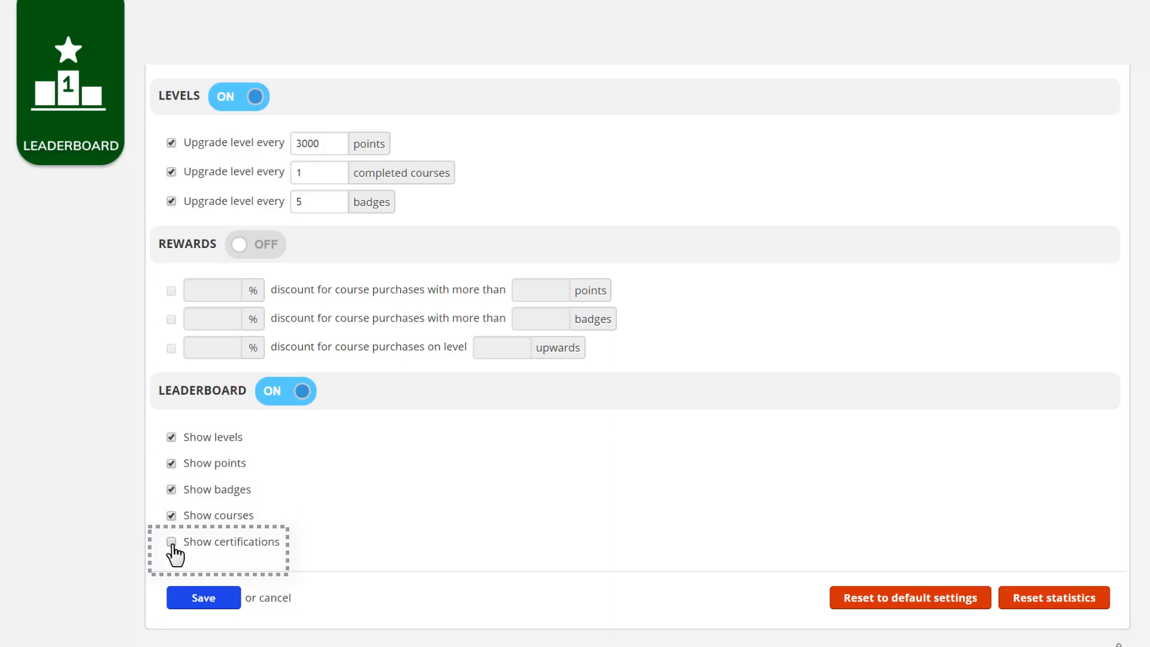
left_click(171, 541)
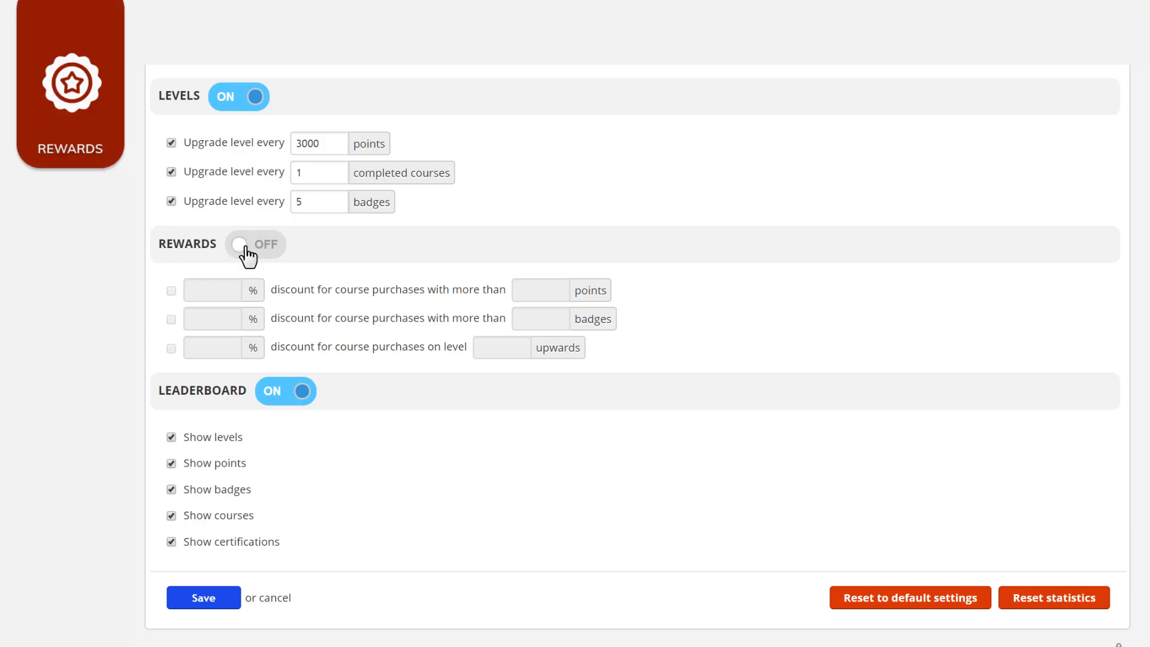
Turn the Rewards toggle ON so the discount fields become editable.
left_click(255, 243)
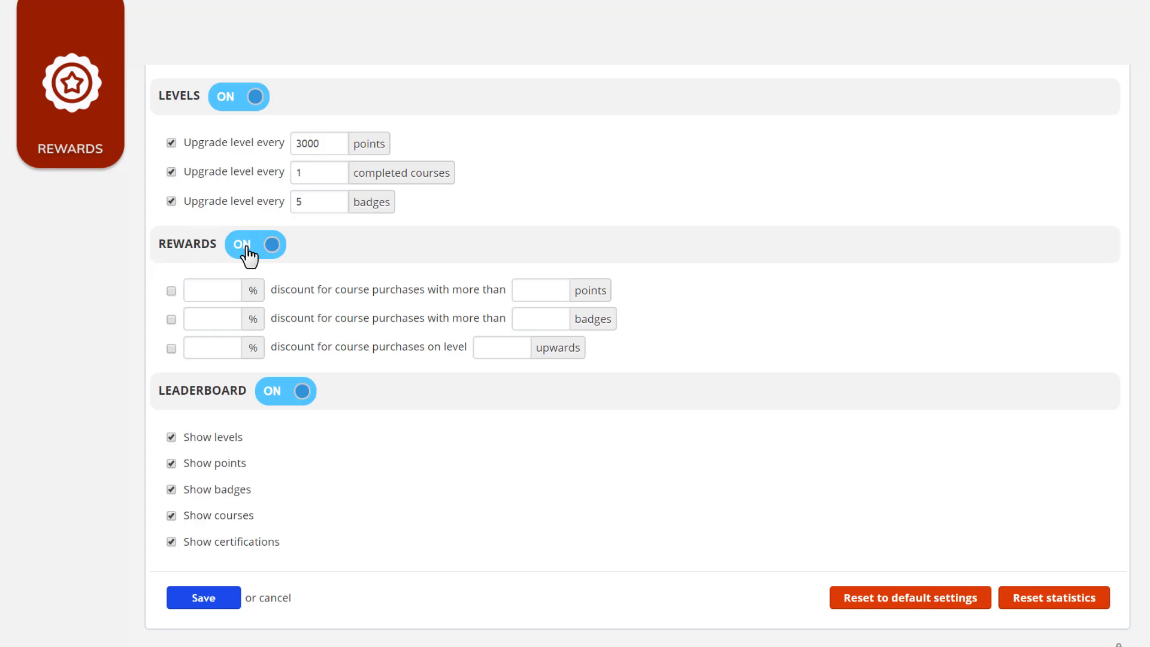
mouse_move(246, 260)
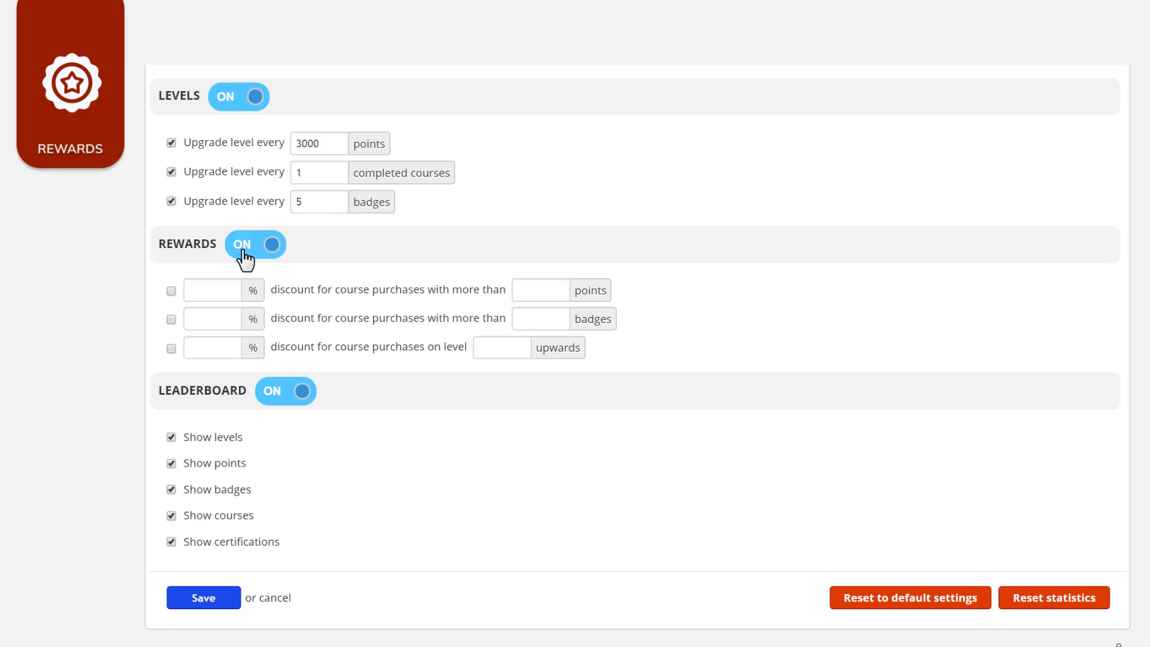